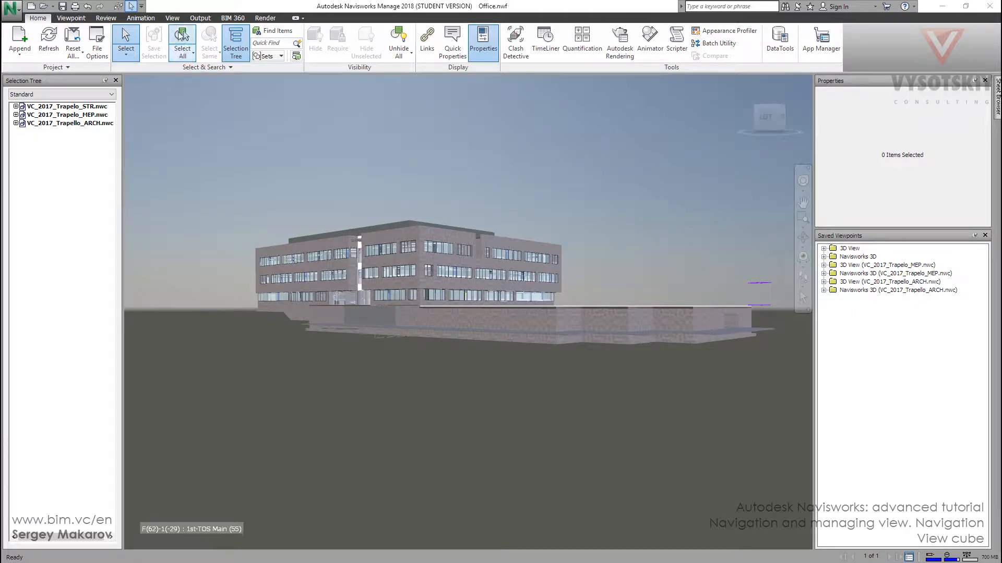
Step: Show the View ribbon's Navigation Aids panel with the ViewCube enabled
click(172, 18)
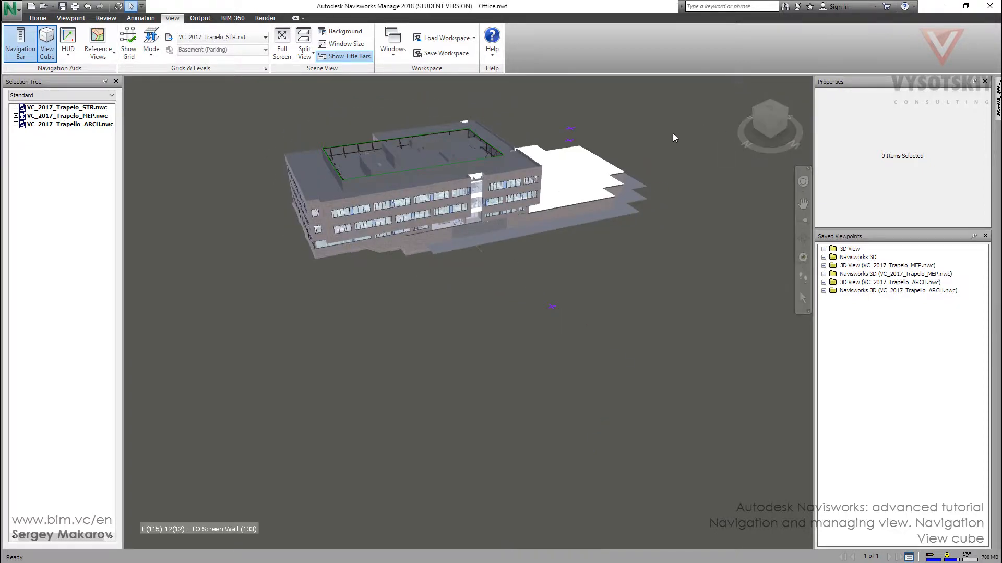
Step: Orbit the building down to a low three-quarter view showing the annex roof and facade
drag(673, 138, 444, 182)
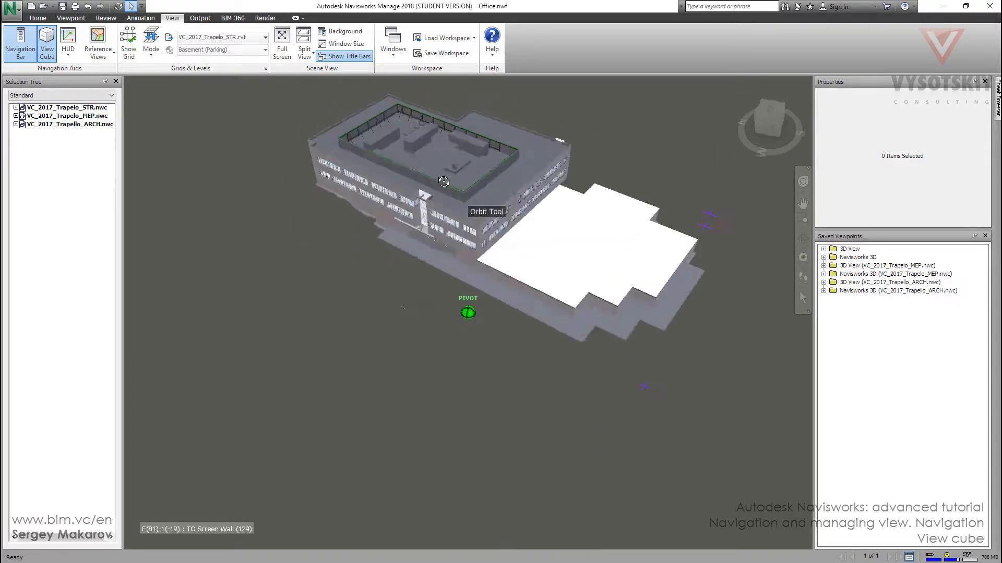
drag(445, 182, 386, 246)
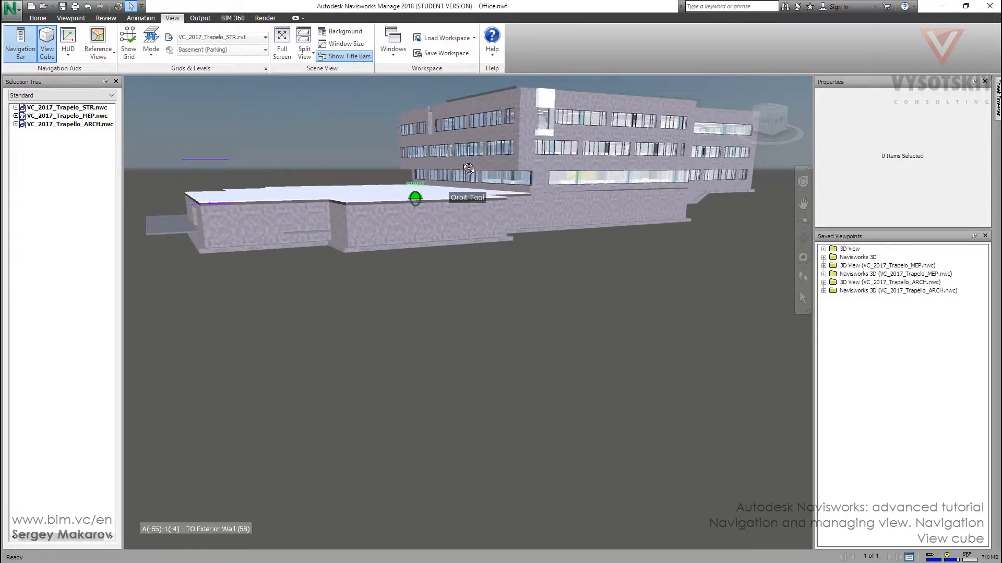
drag(415, 199, 482, 204)
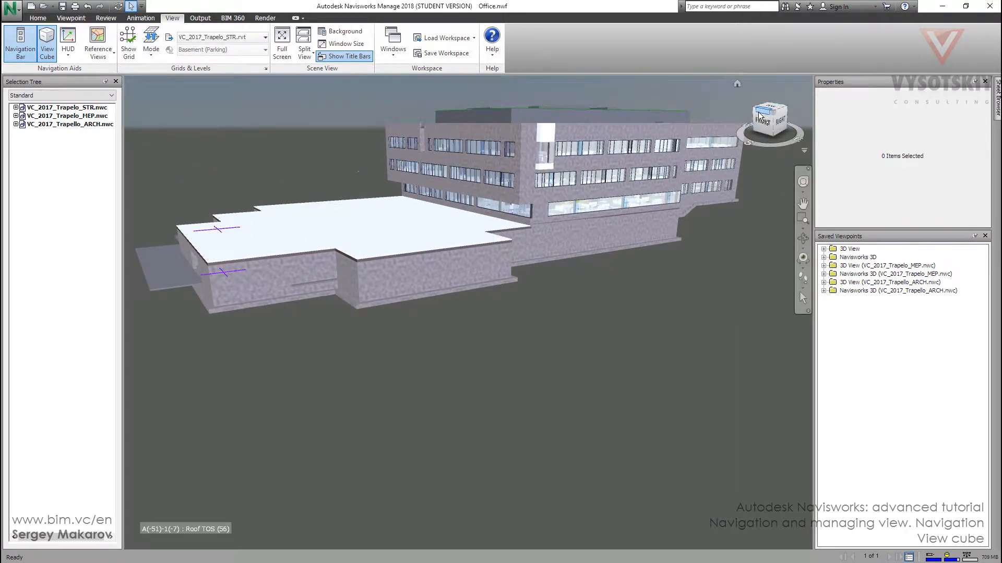
mouse_move(761, 116)
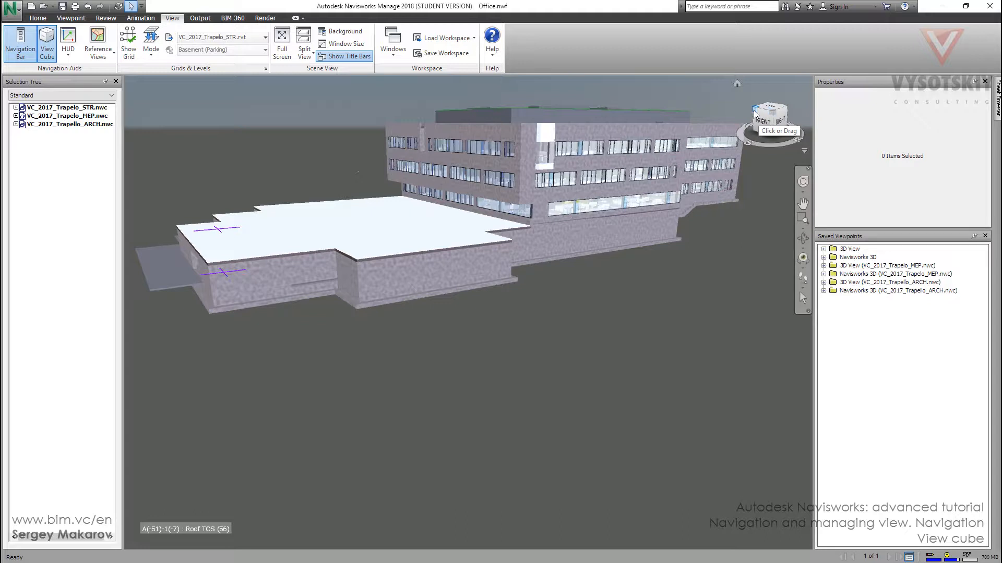
Step: Set the current angled view as Home via the ViewCube menu and return to it
right_click(758, 112)
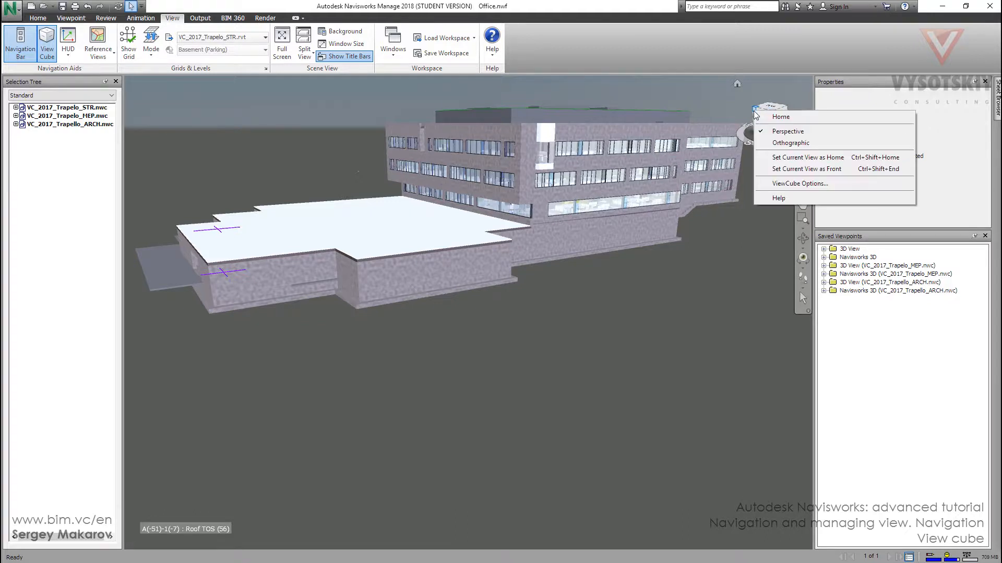
mouse_move(791, 156)
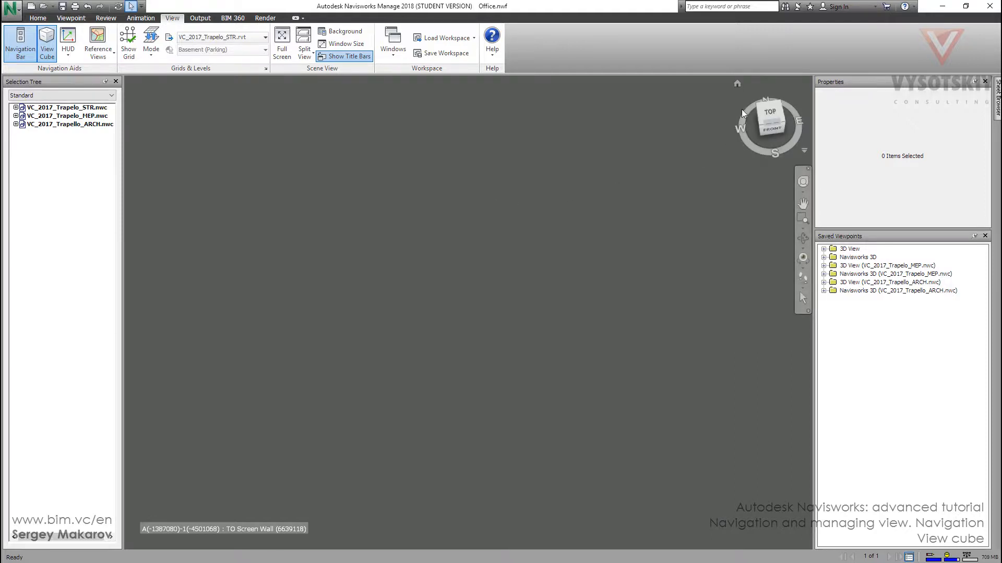
mouse_move(740, 91)
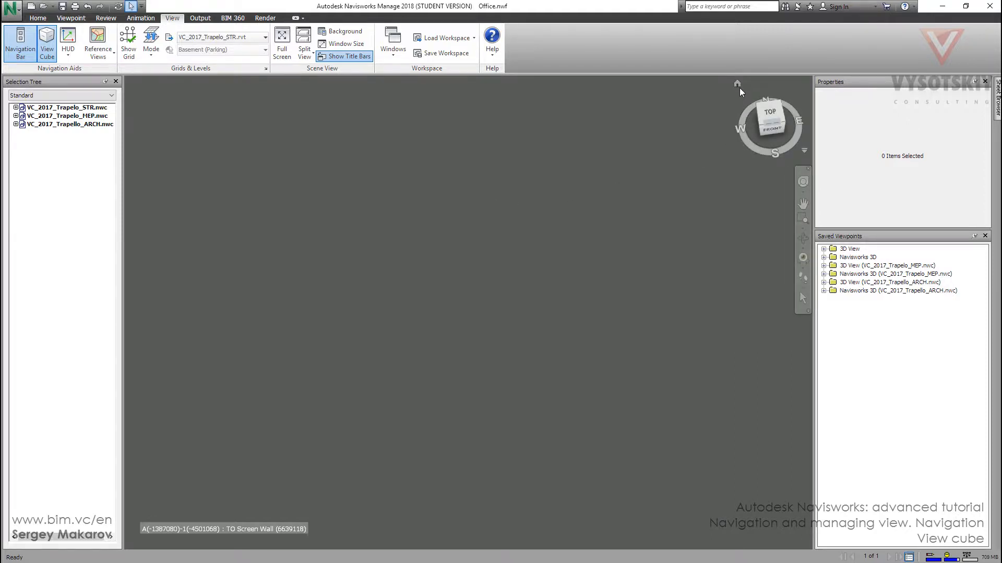
mouse_move(736, 85)
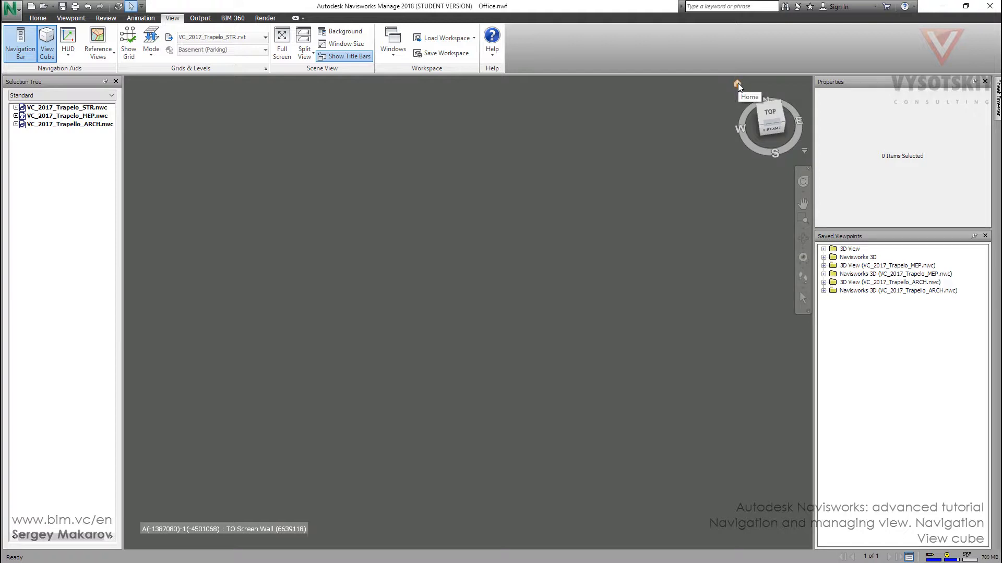
click(734, 84)
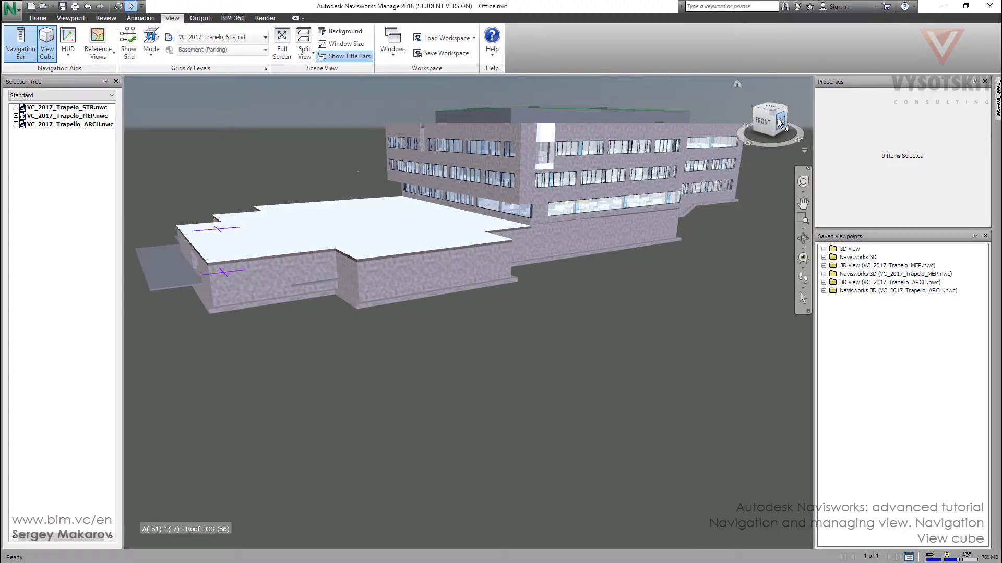
Step: Navigate to an underside view via ViewCube faces and set it as the Front view
click(778, 120)
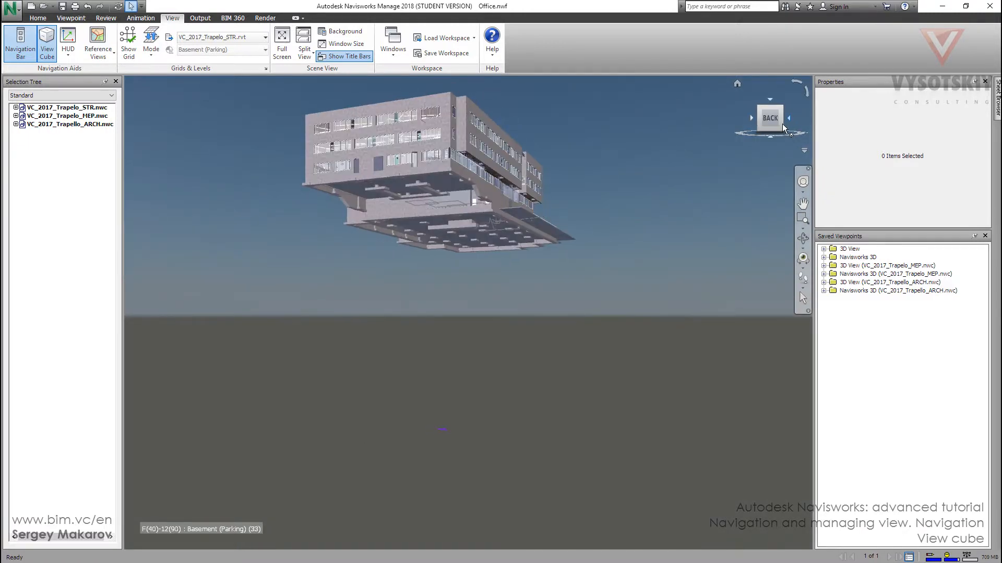
click(788, 117)
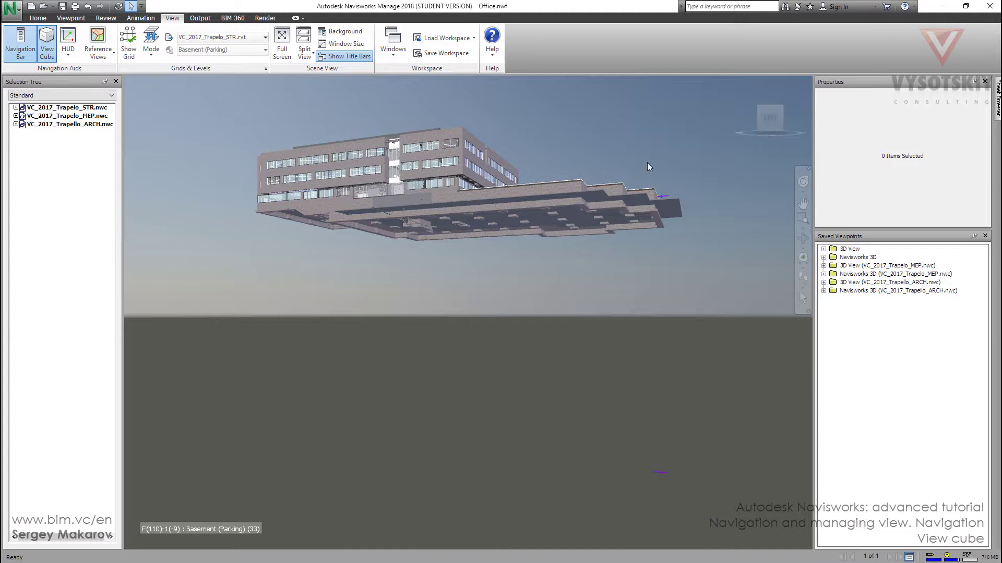
mouse_move(763, 118)
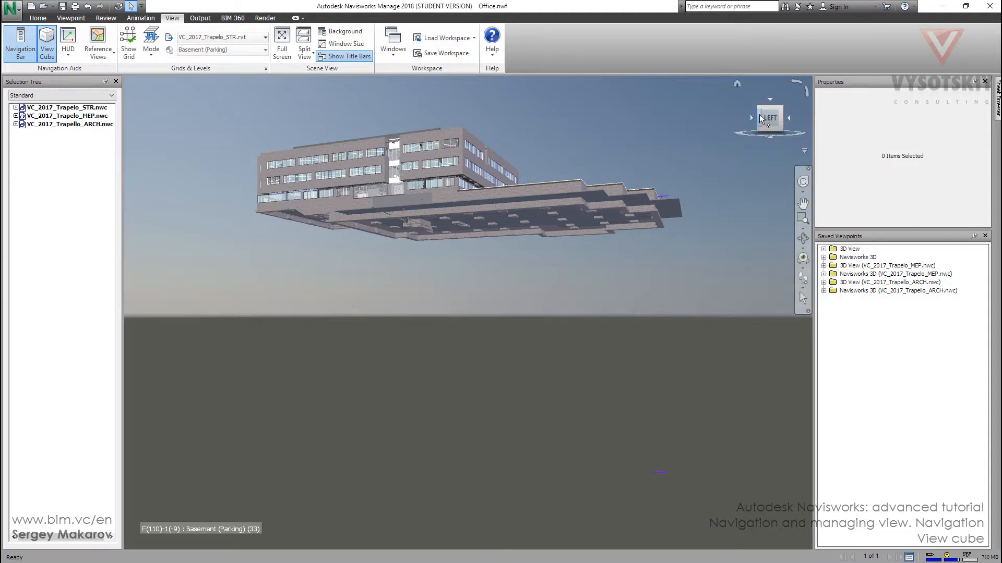
click(770, 117)
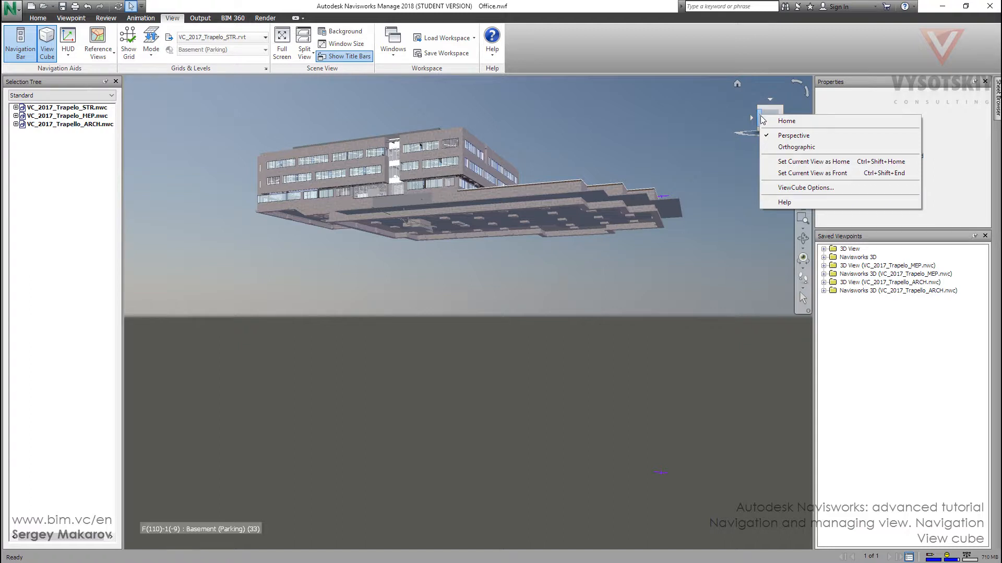
mouse_move(789, 176)
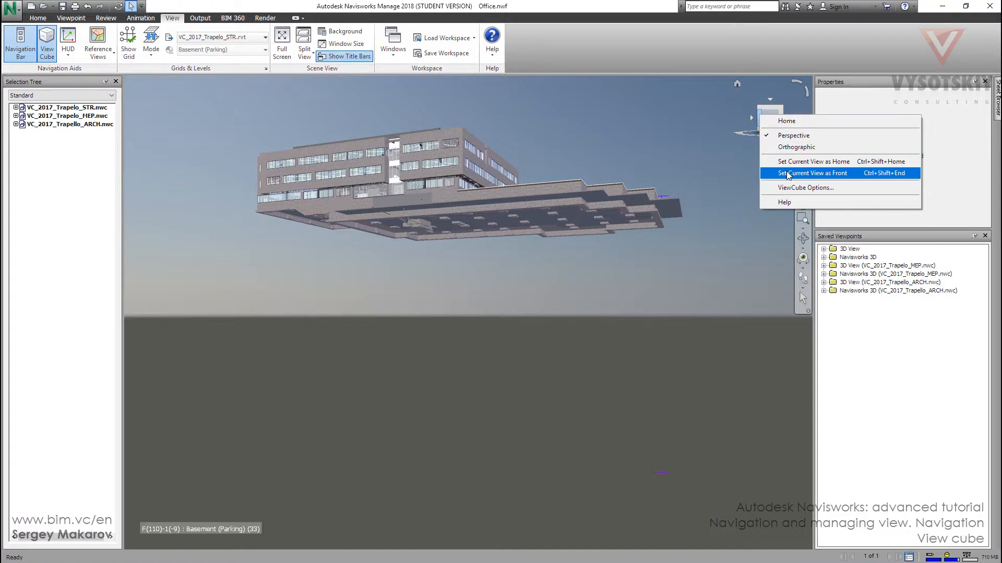
click(812, 173)
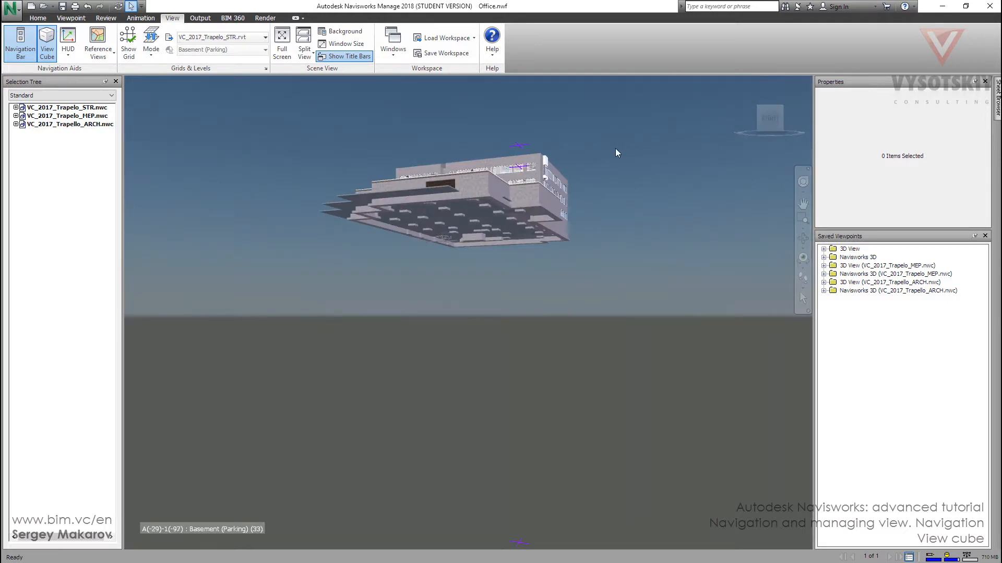
Step: Orbit the building back to its elevated angled home view from above
drag(616, 153, 542, 205)
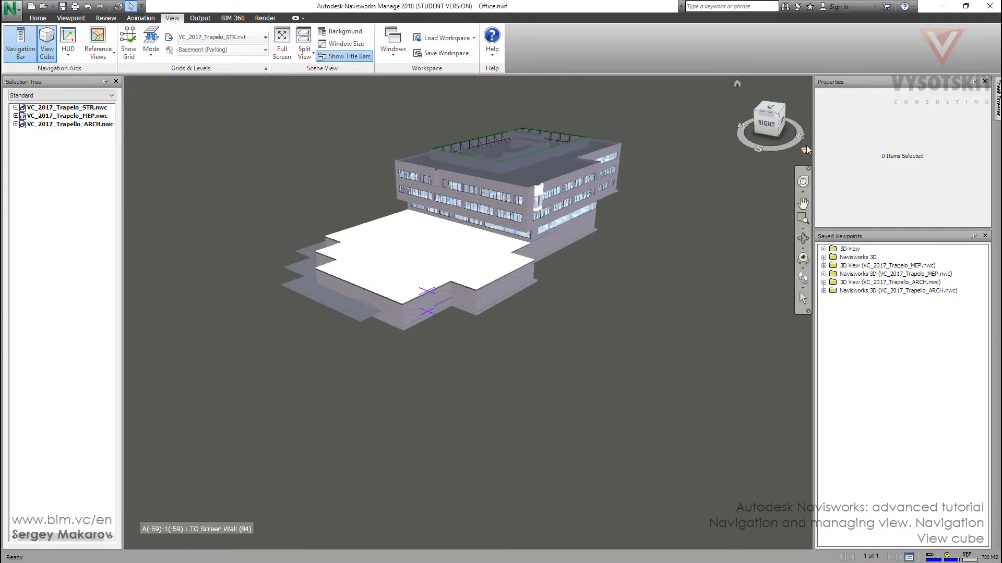
mouse_move(804, 152)
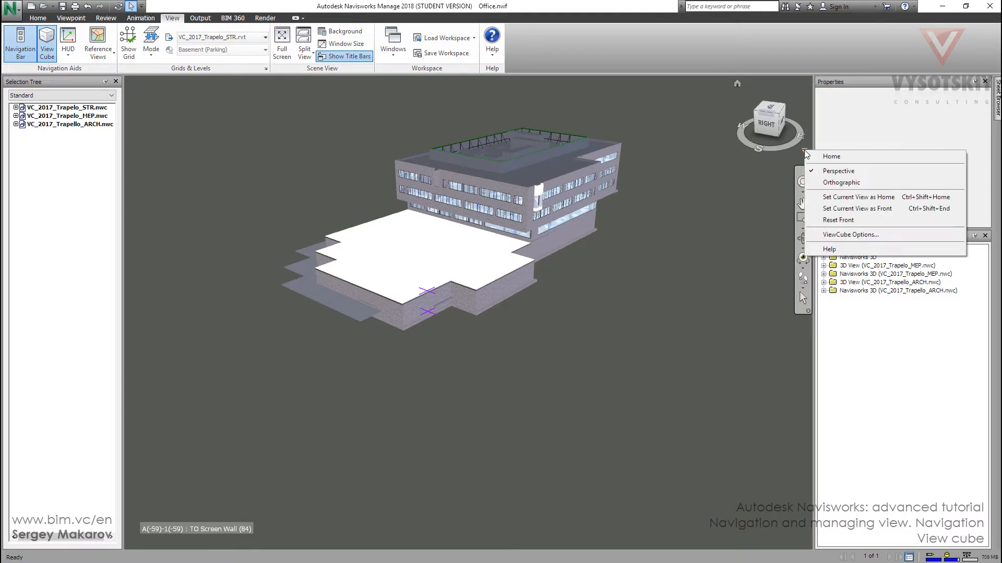
mouse_move(835, 209)
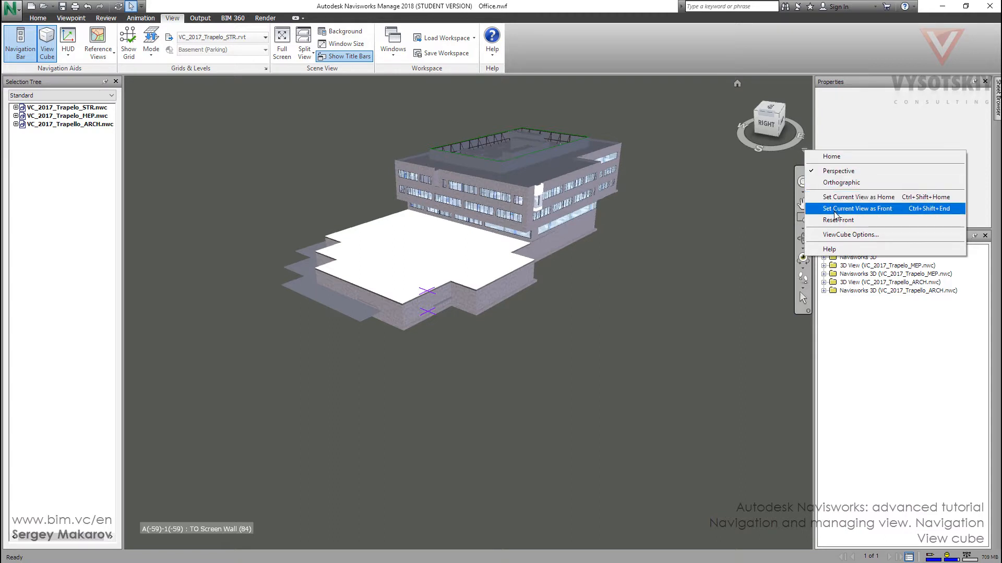
mouse_move(349, 265)
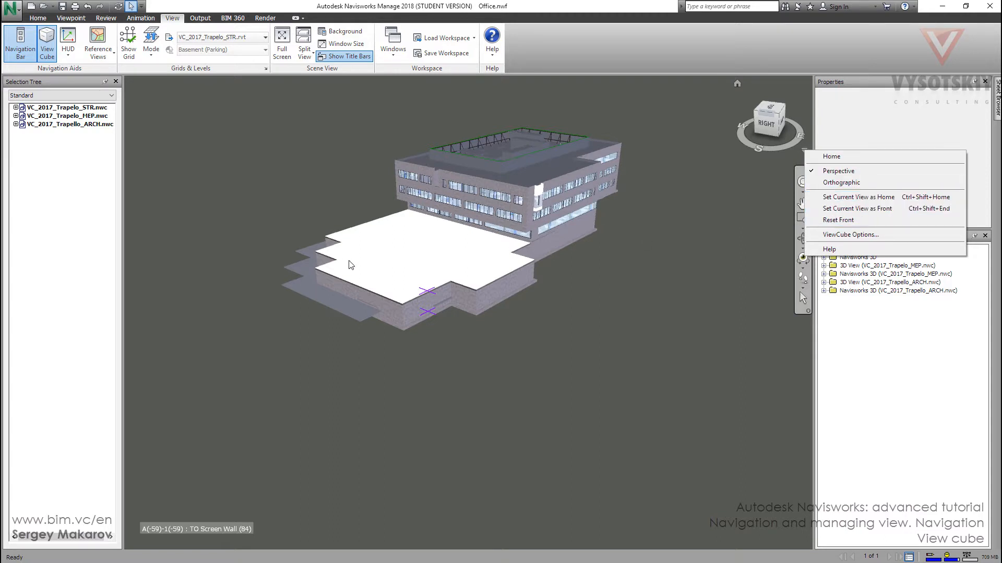
mouse_move(851, 234)
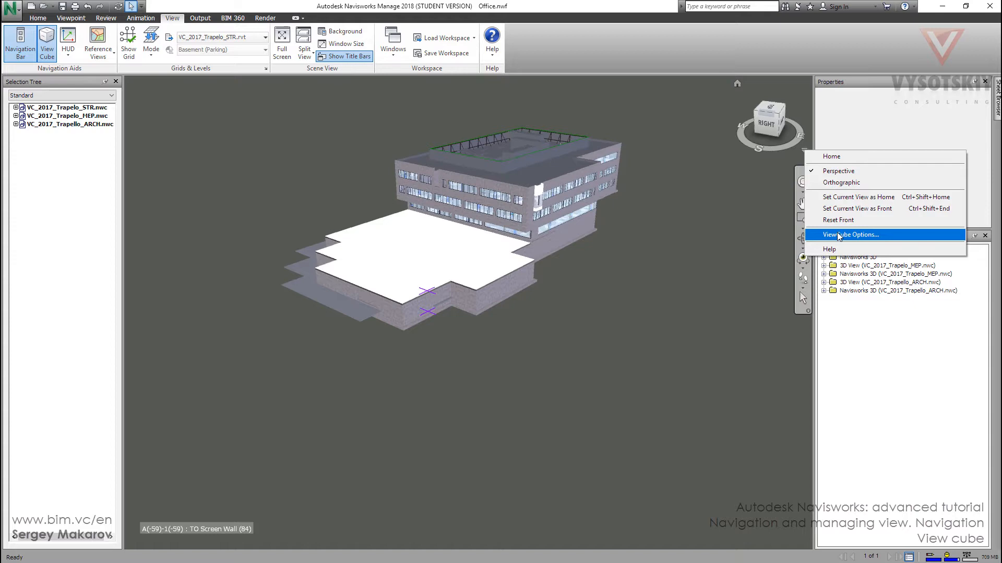
Step: In ViewCube Options set inactive opacity to 75% and toggle the compass display
click(852, 235)
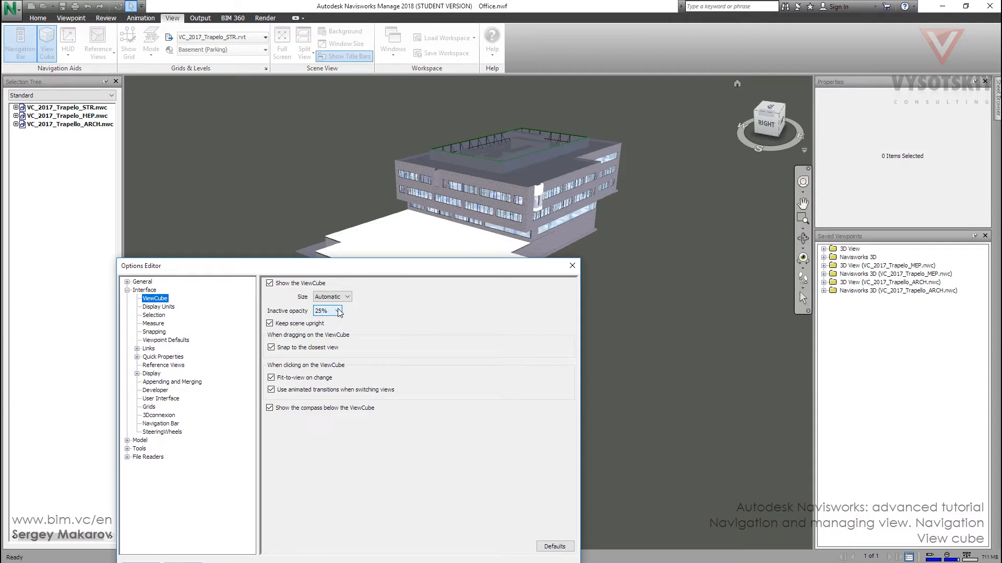
click(338, 311)
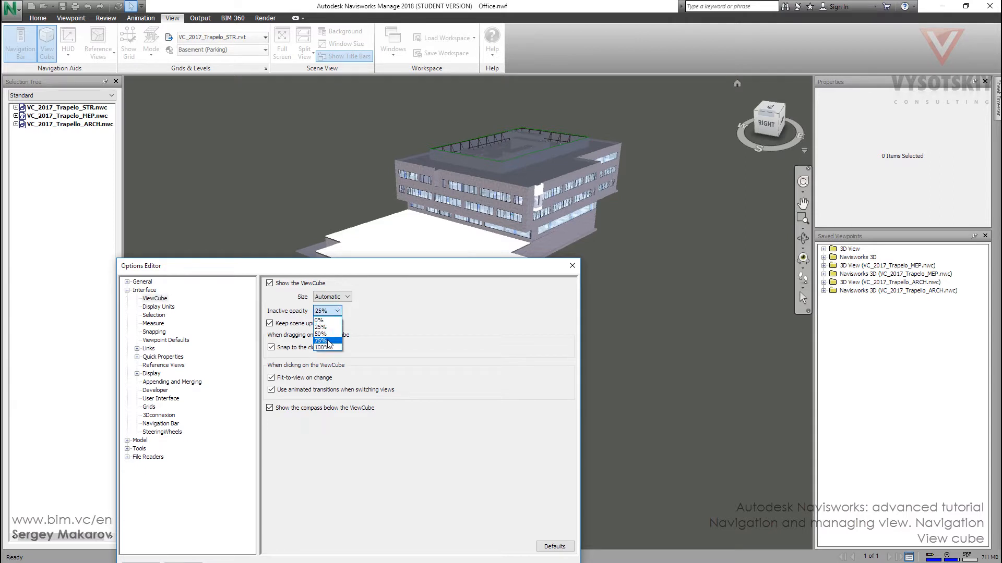
click(322, 340)
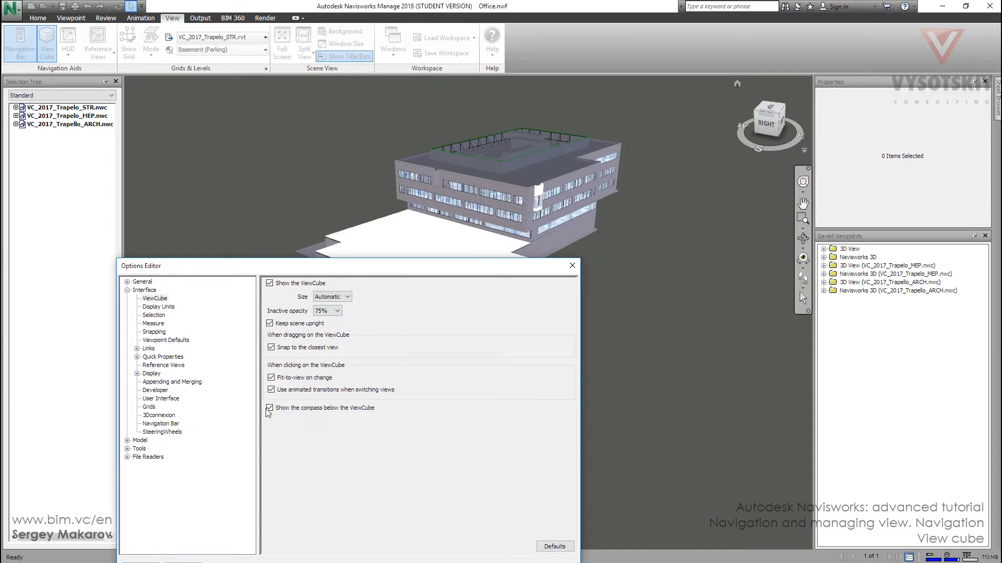
click(269, 408)
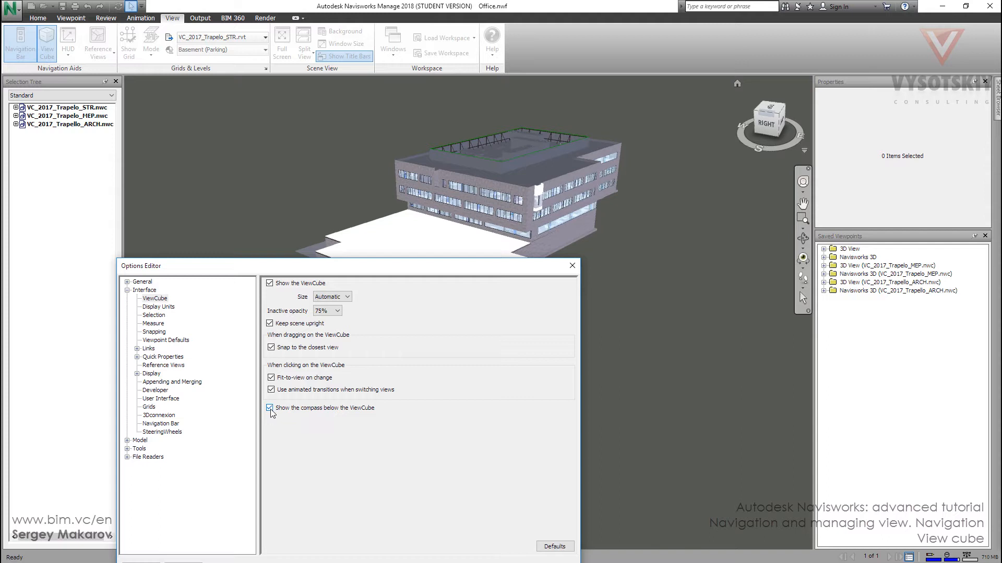
click(268, 408)
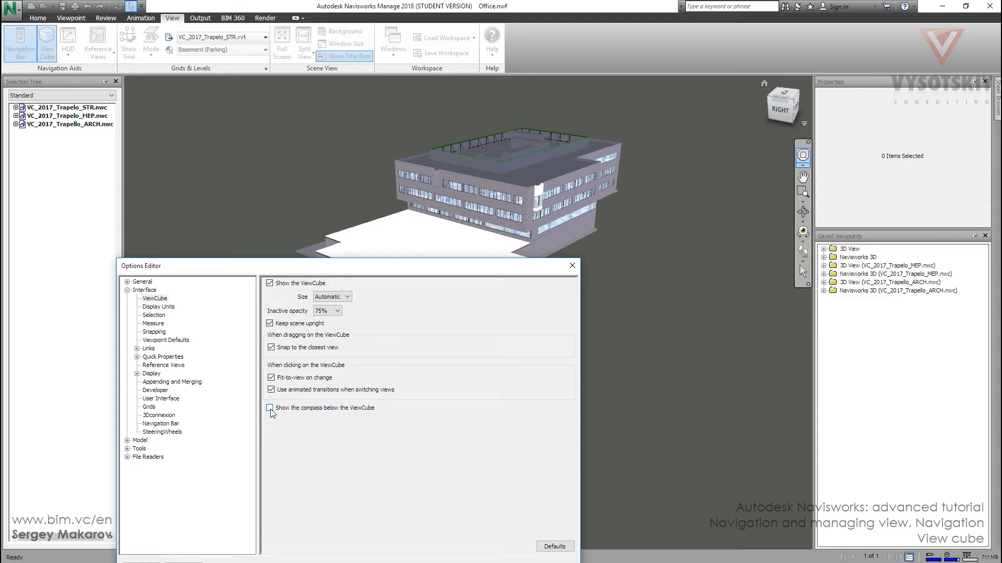
click(270, 407)
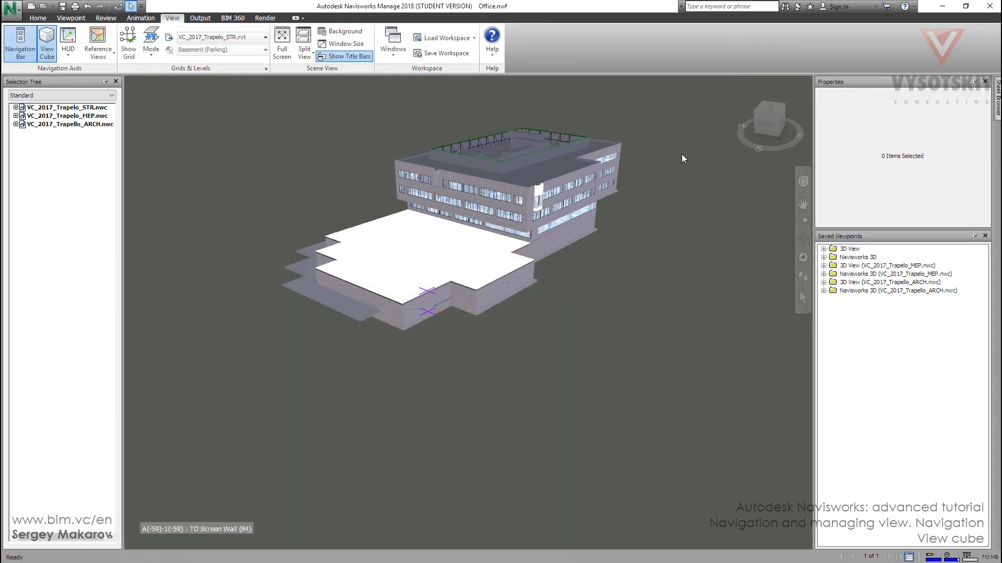
Step: Switch to the Viewpoint ribbon and back to the View navigation aids panel
click(67, 19)
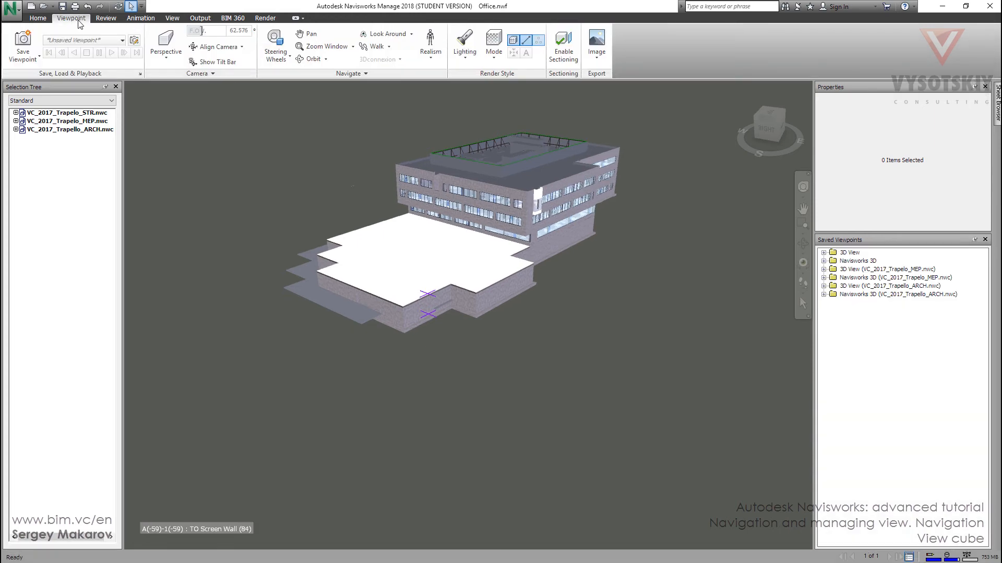
click(172, 18)
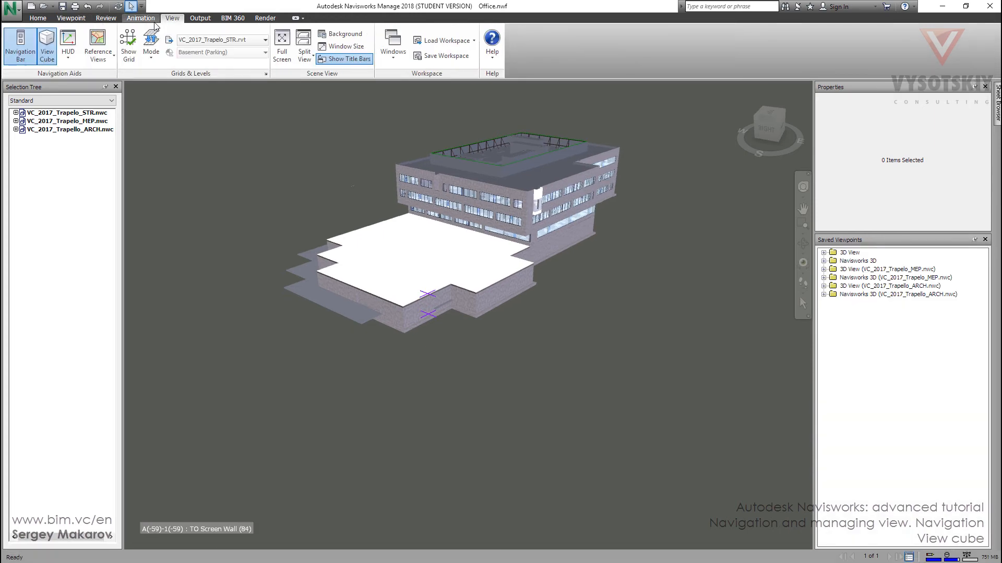